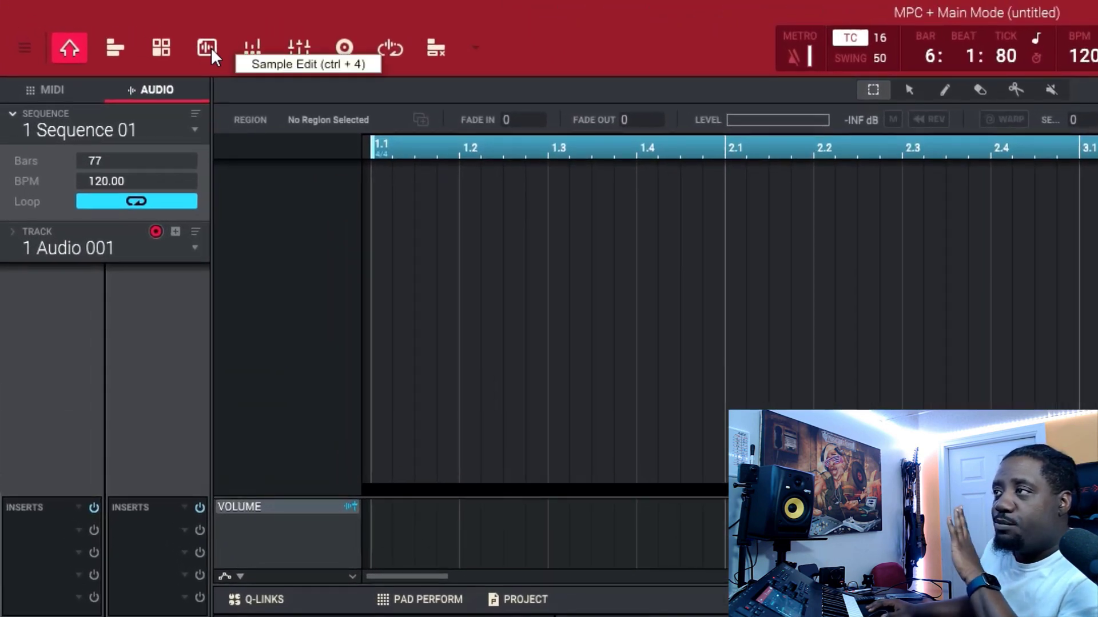
Open BB3_75_guitar_stack_mellow_meal_Em in Sample Edit with its second half marked
left_click(207, 48)
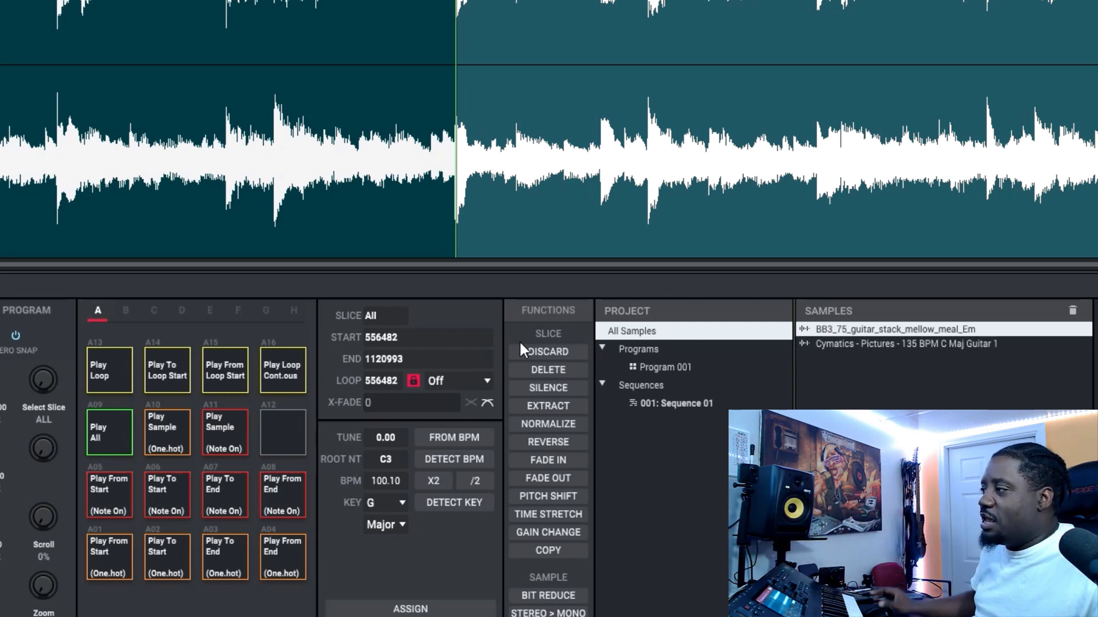
Extract the guitar stack loop's second half as new sample BB3_75_guitar_stack_mellow_meal_Em1
left_click(548, 405)
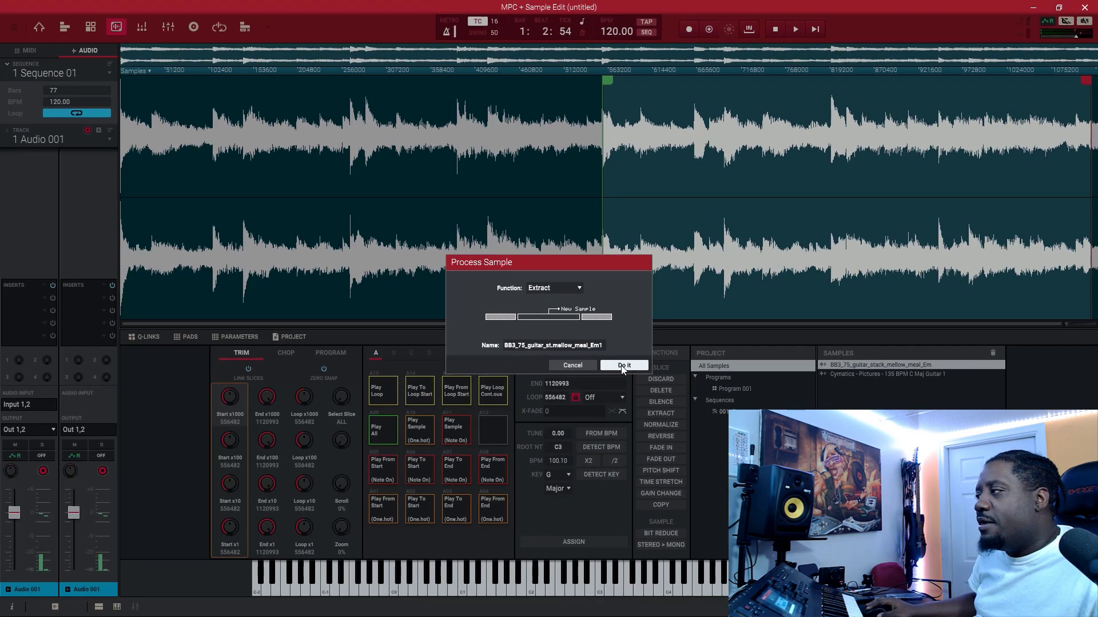
left_click(622, 364)
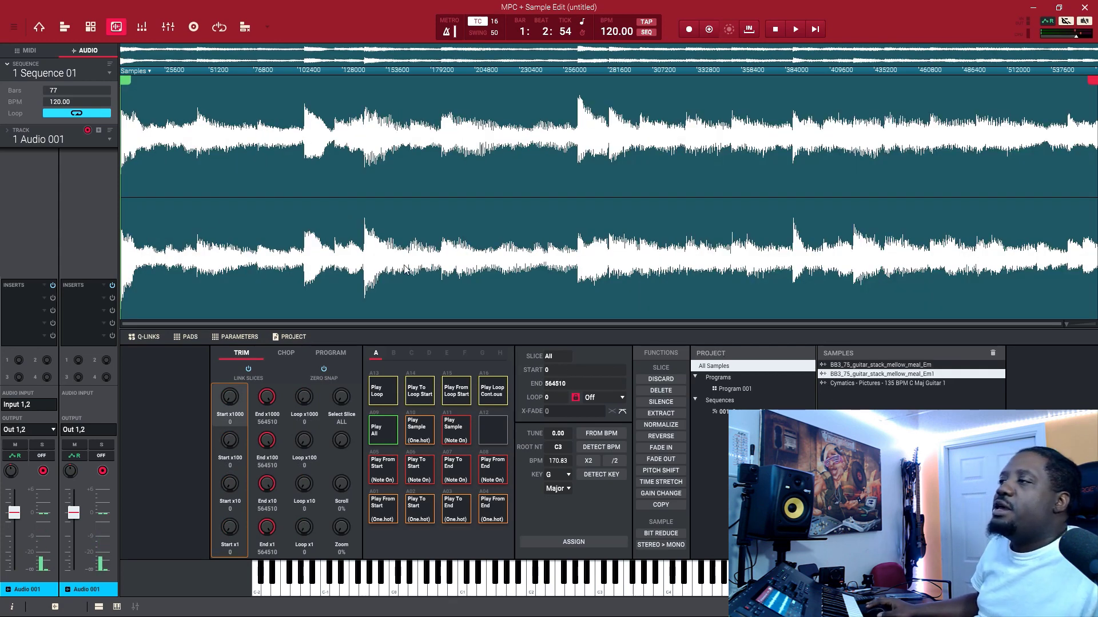
Place the Em1 guitar sample on the first audio track with a 75 BPM region tempo
left_click(39, 27)
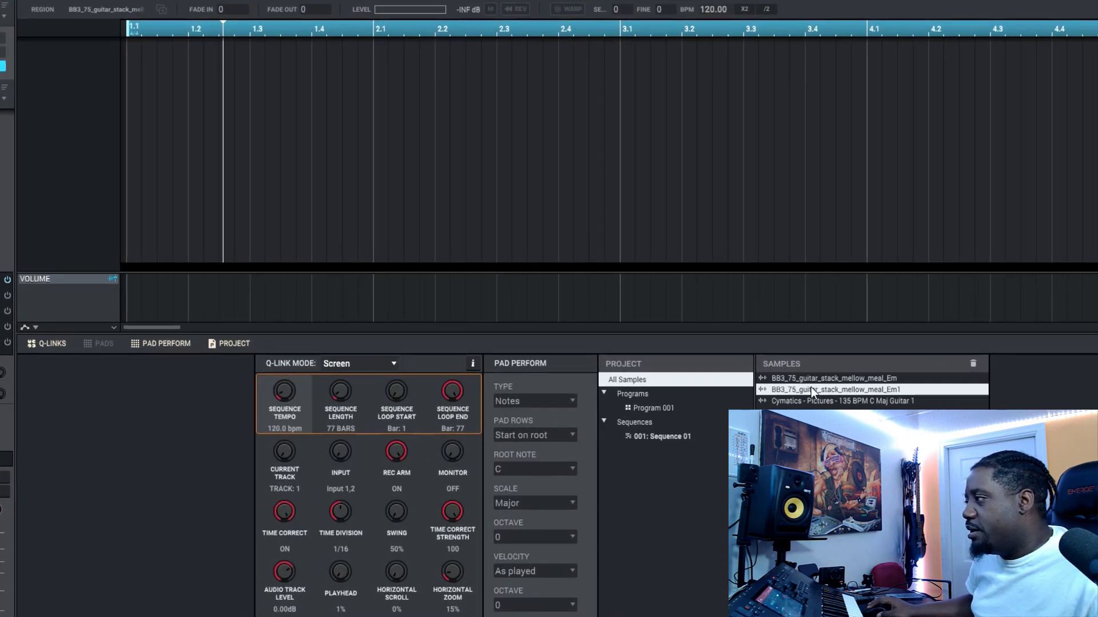
double_click(835, 390)
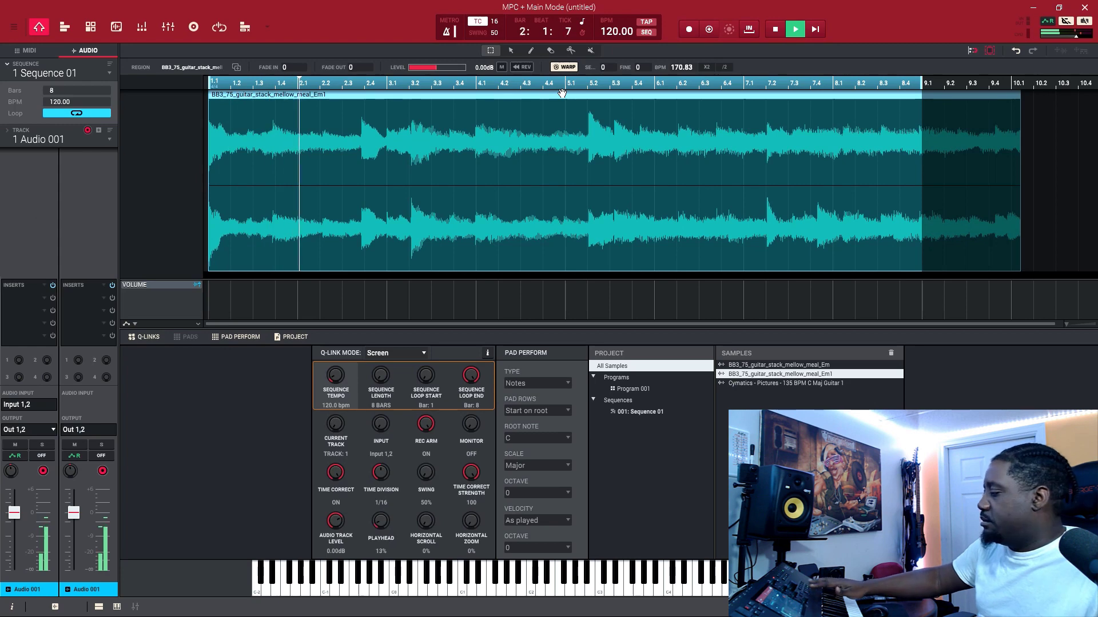
left_click(794, 29)
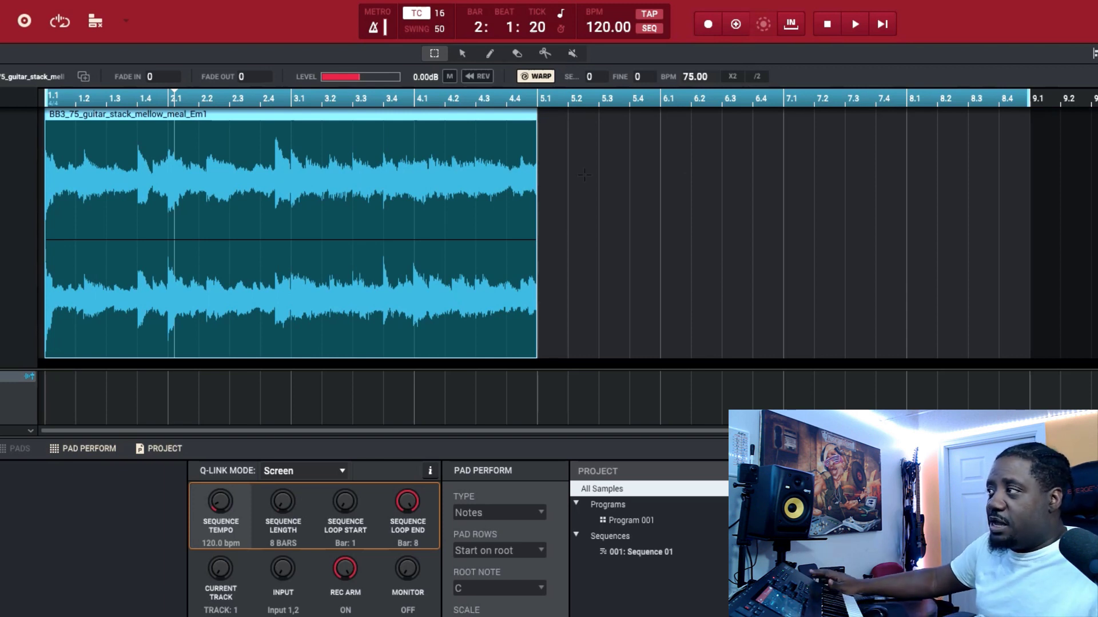
Stretch the Em1 region to bar 9 (about 150 BPM) and listen to it
left_click(854, 23)
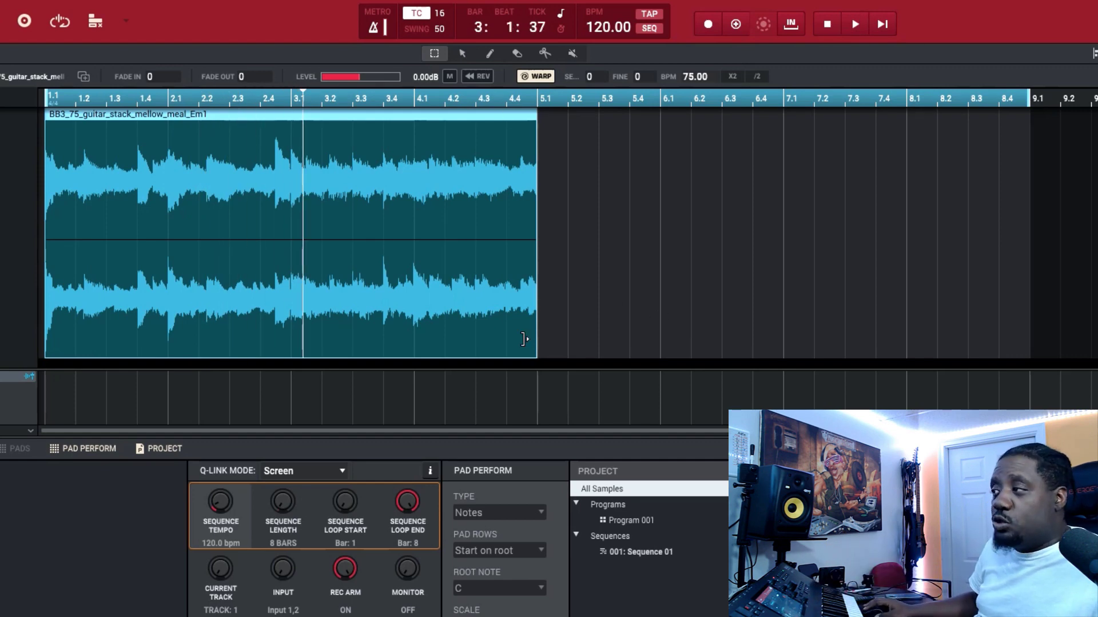
left_click_drag(535, 340, 994, 340)
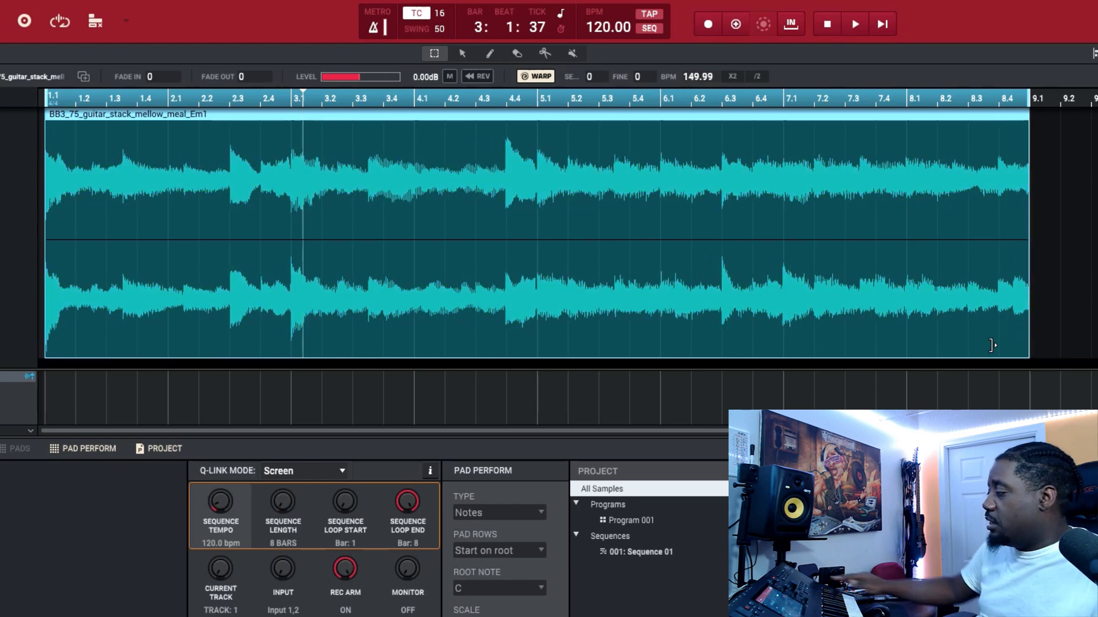
left_click(854, 23)
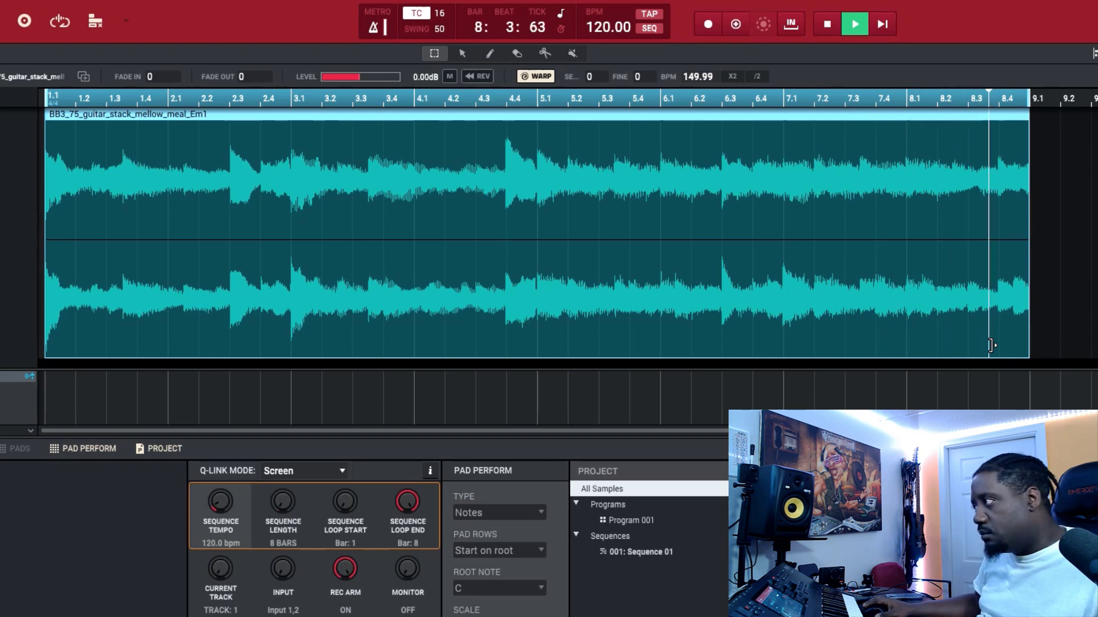
left_click(824, 22)
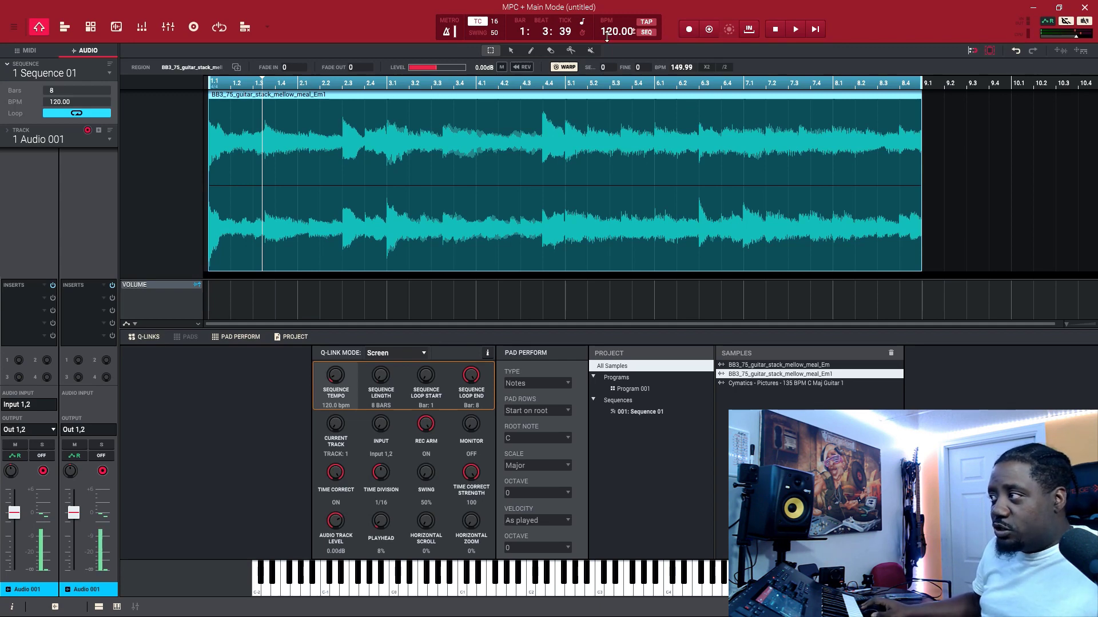
mouse_move(564, 67)
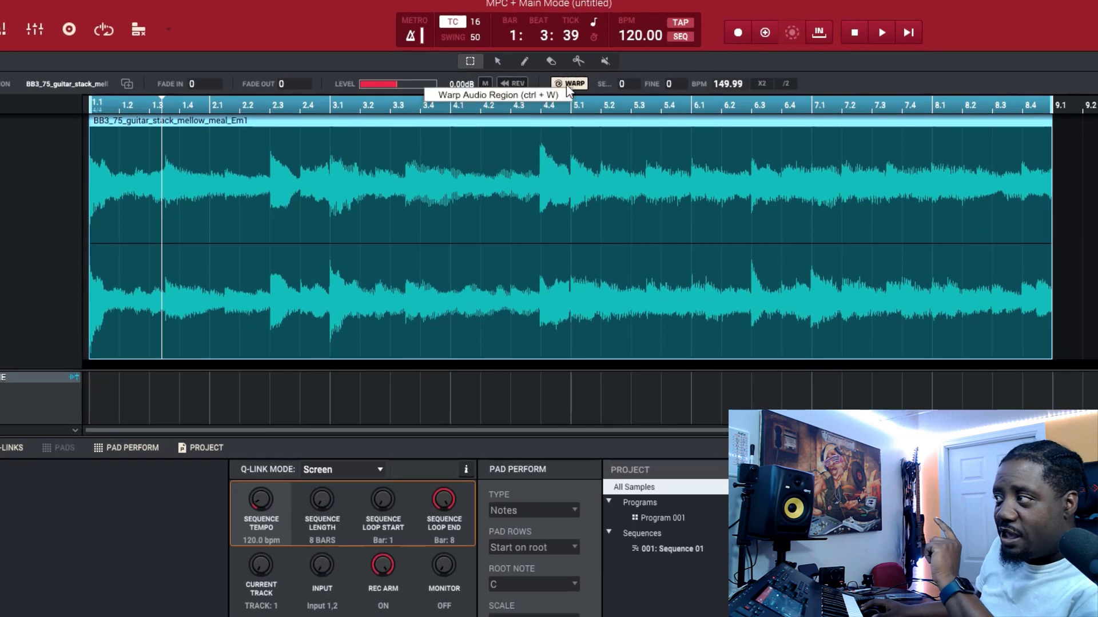
left_click(569, 84)
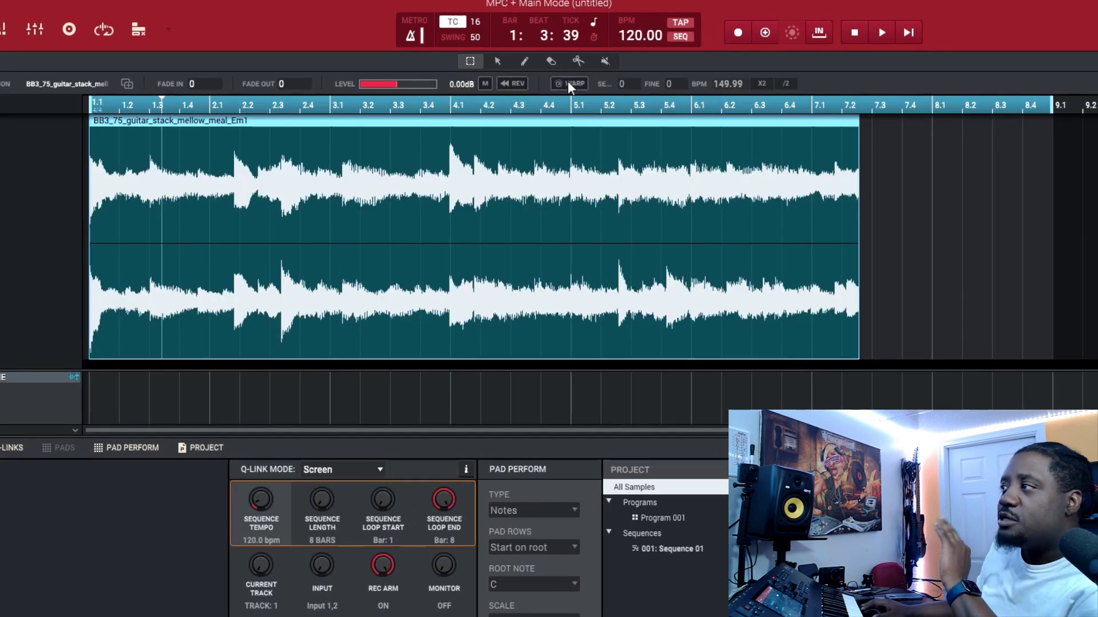
left_click(570, 84)
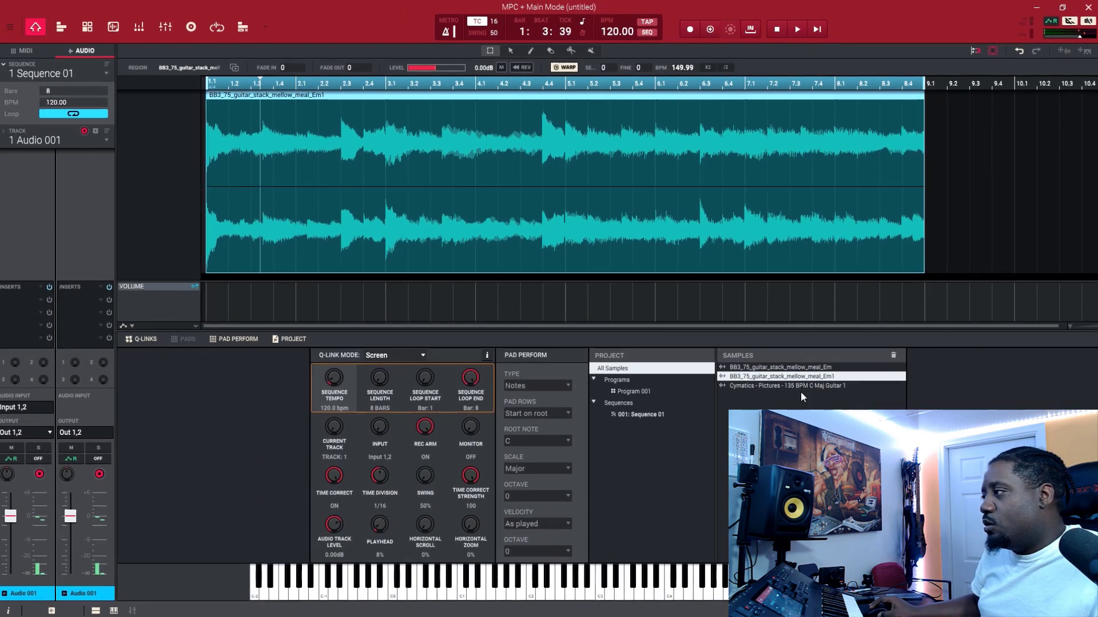
Open Cymatics Pictures 135 BPM C Maj Guitar 1 in Sample Edit, first half marked
left_click(115, 27)
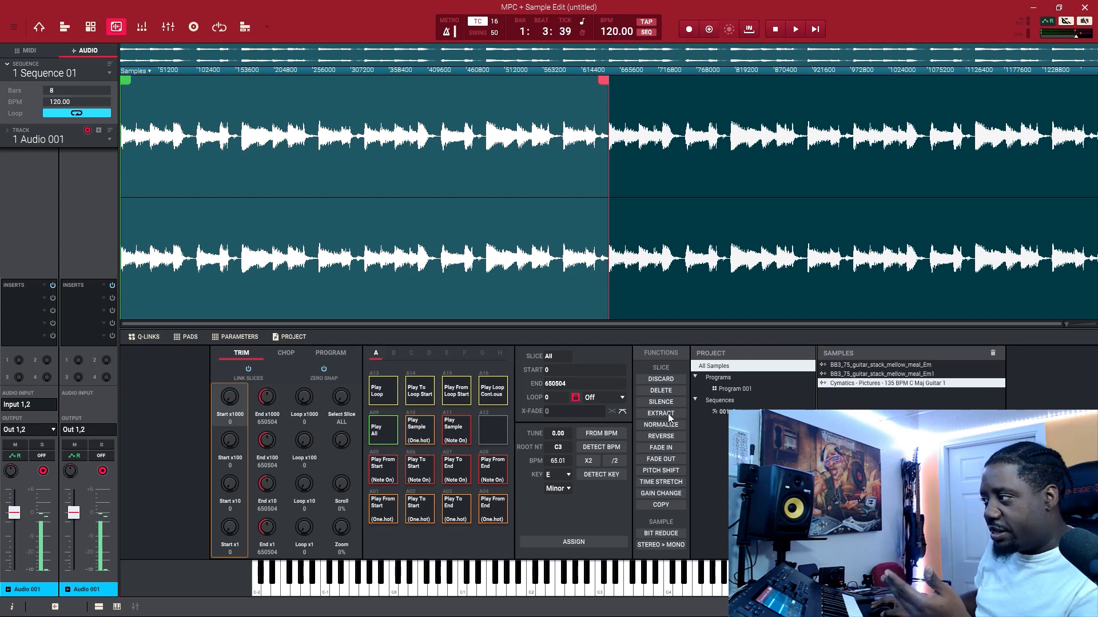
Extract the Cymatics loop's marked half as Guitar 2 and go back to Main mode
left_click(659, 413)
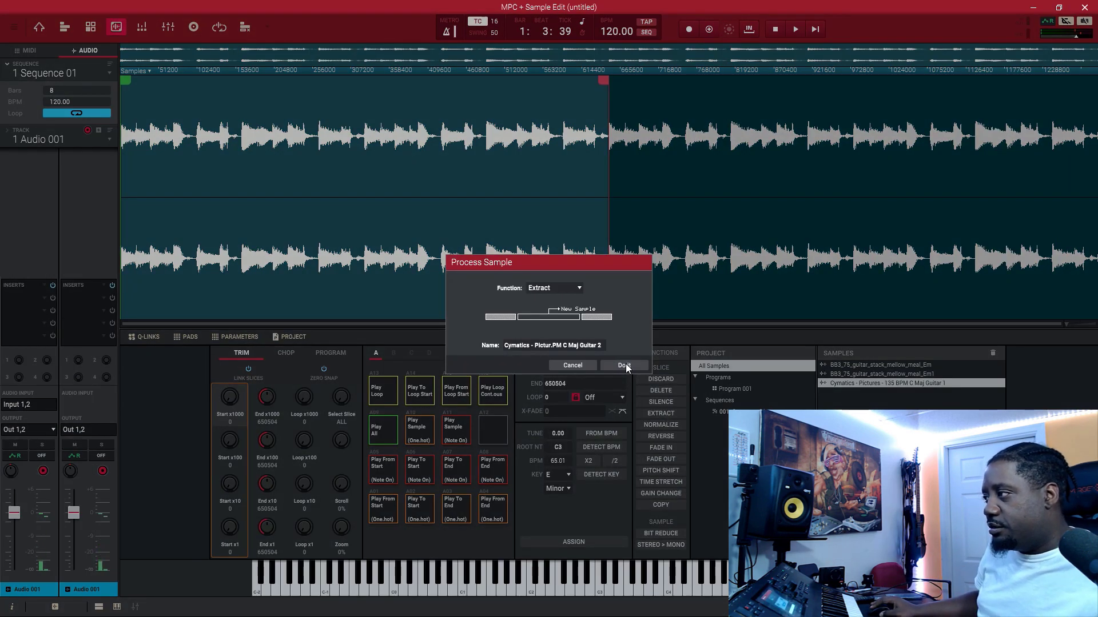
left_click(623, 365)
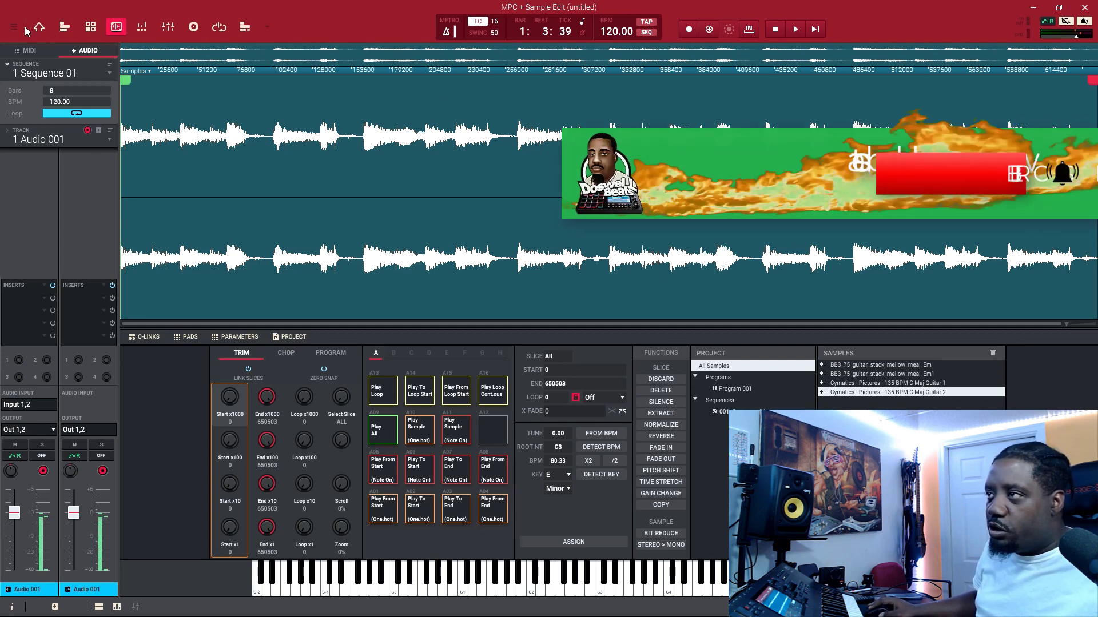
left_click(38, 27)
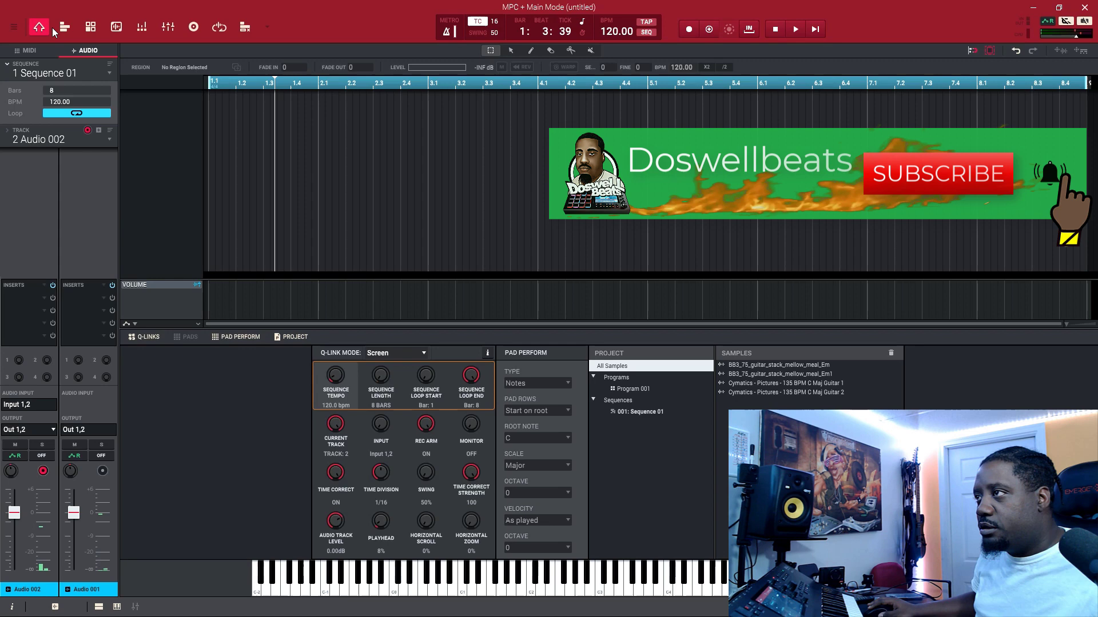
Place Cymatics Guitar 2 on Audio 002, warped at 130.16 BPM across eight bars
left_click(63, 27)
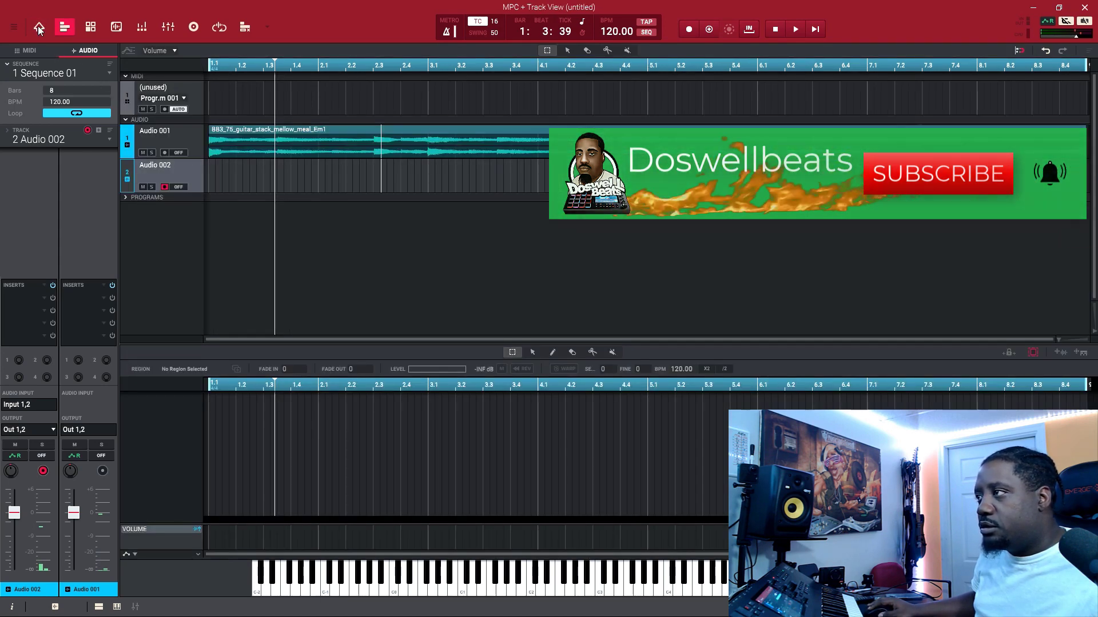
left_click(38, 27)
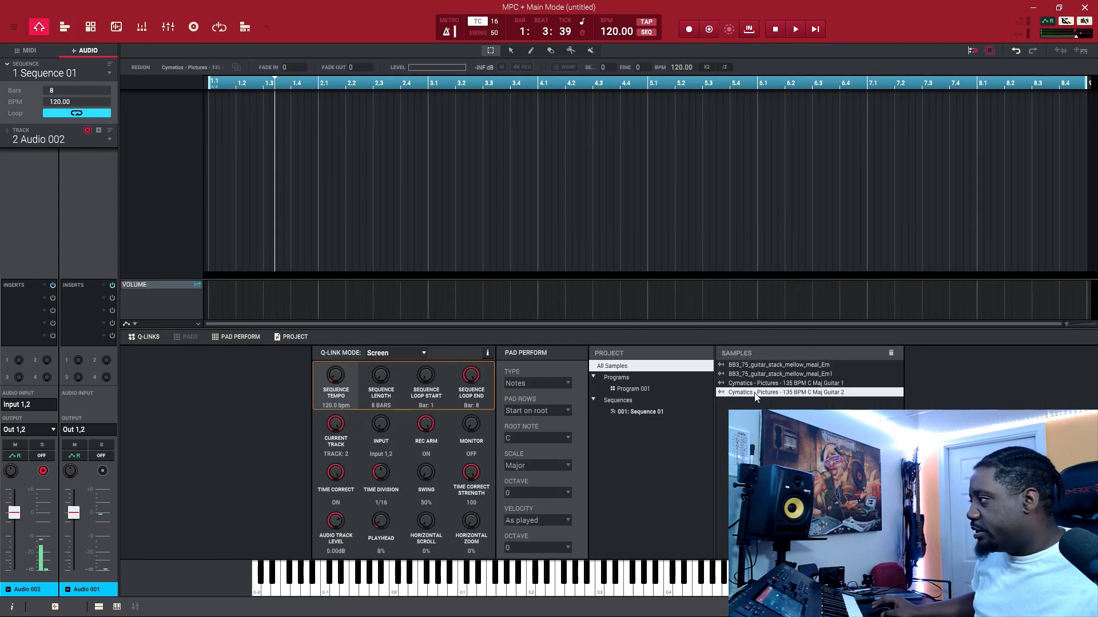
double_click(788, 392)
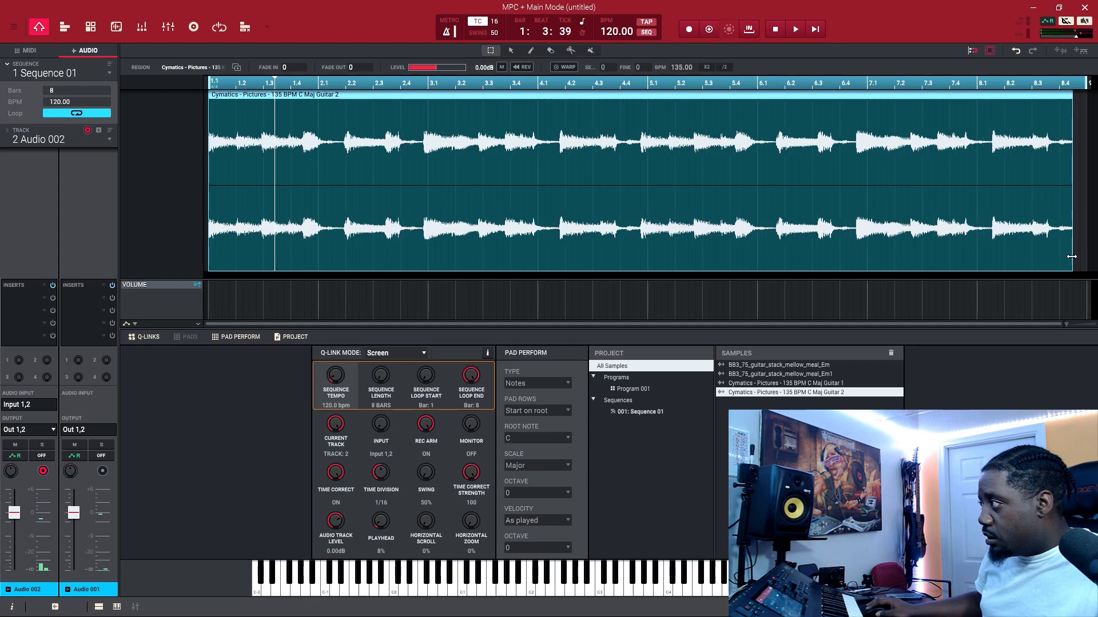
left_click(567, 66)
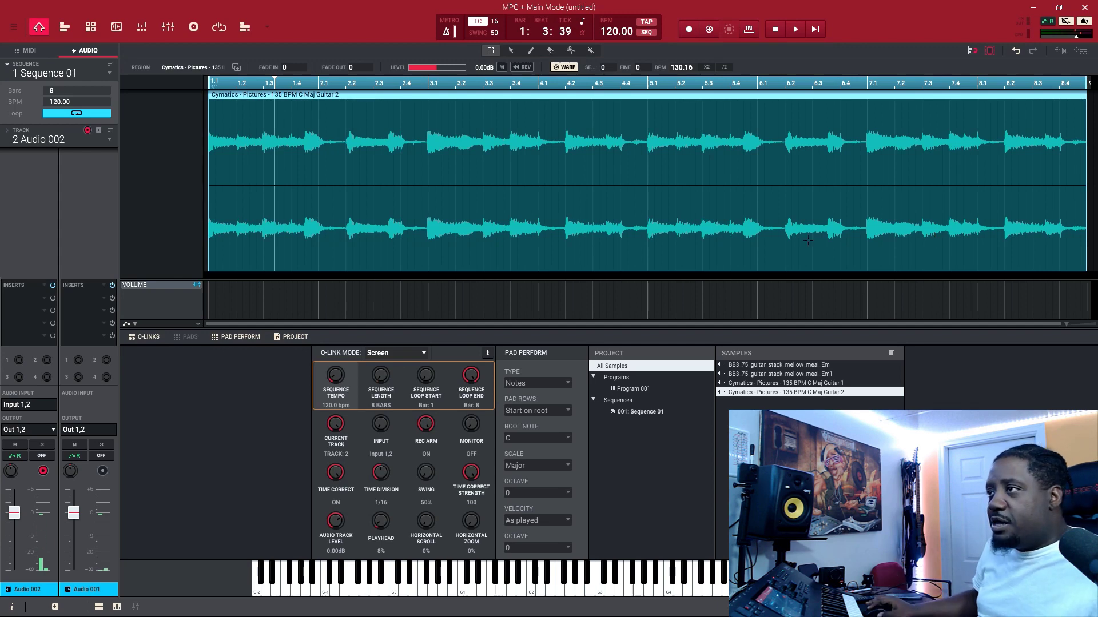
Show both audio tracks in Track View and play the two guitar loops together
left_click(63, 28)
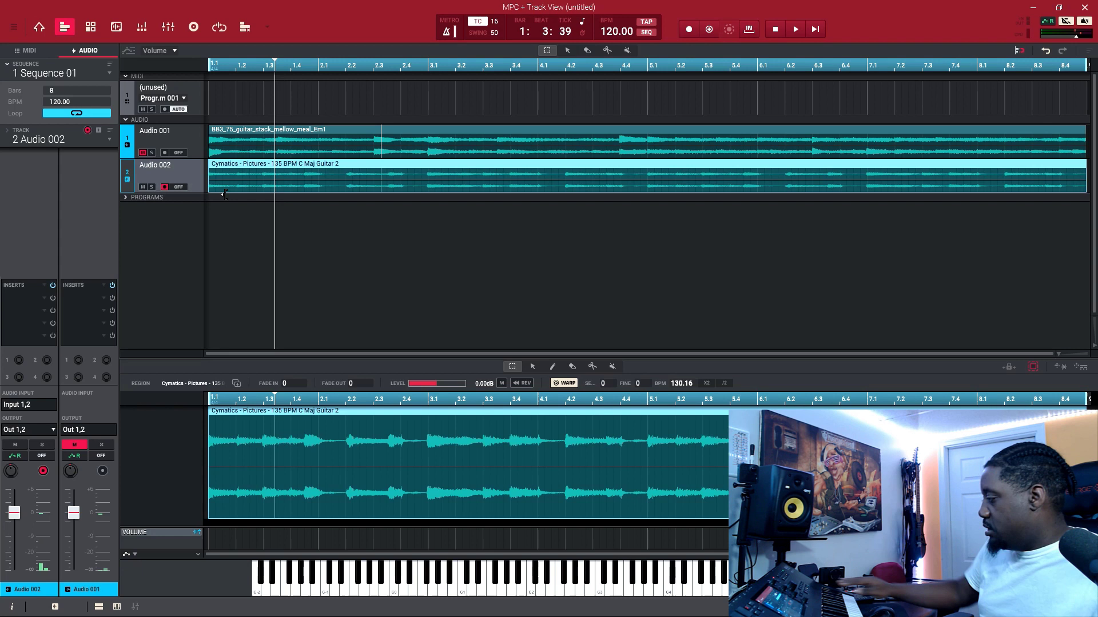
left_click(795, 29)
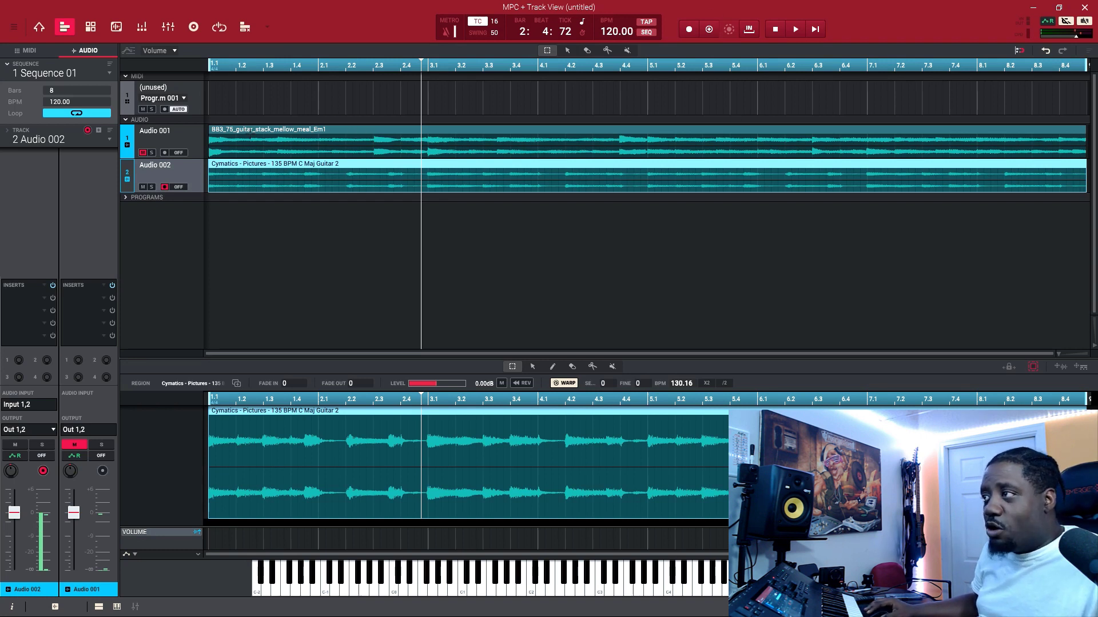
left_click(794, 29)
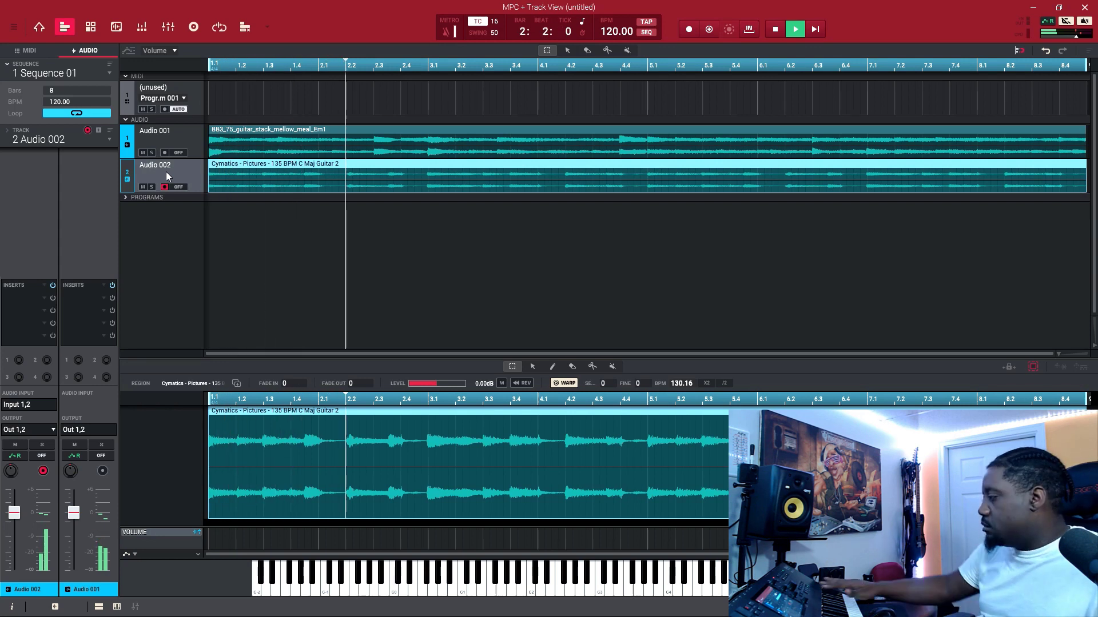
Stop playback, open Pitch Shift for Cymatics Guitar 2 without applying, then return to Main mode
left_click(794, 28)
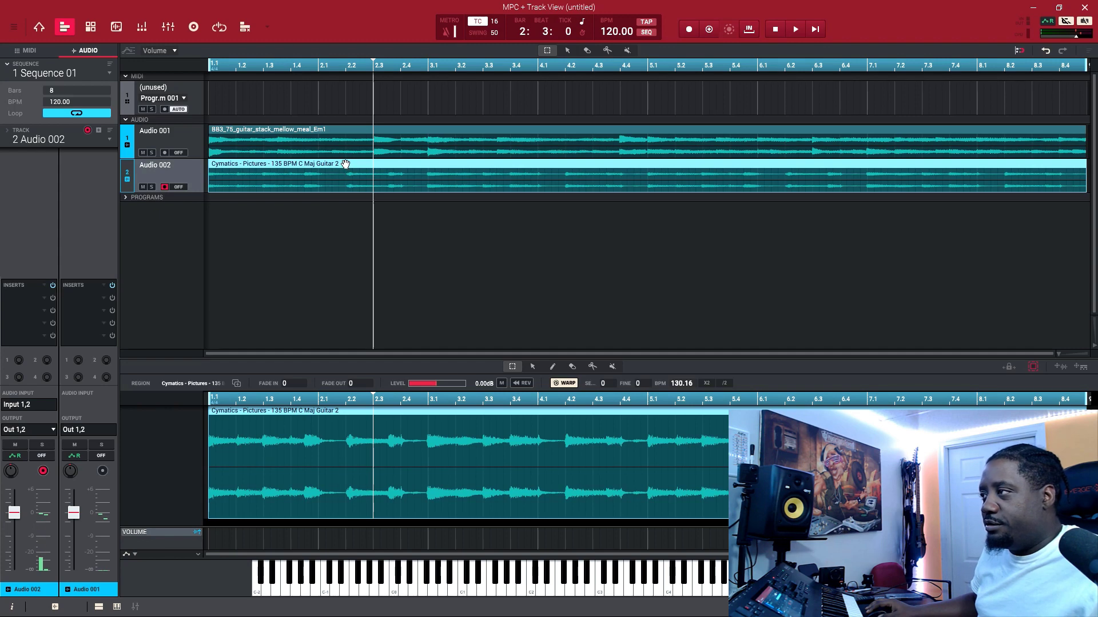
left_click(115, 27)
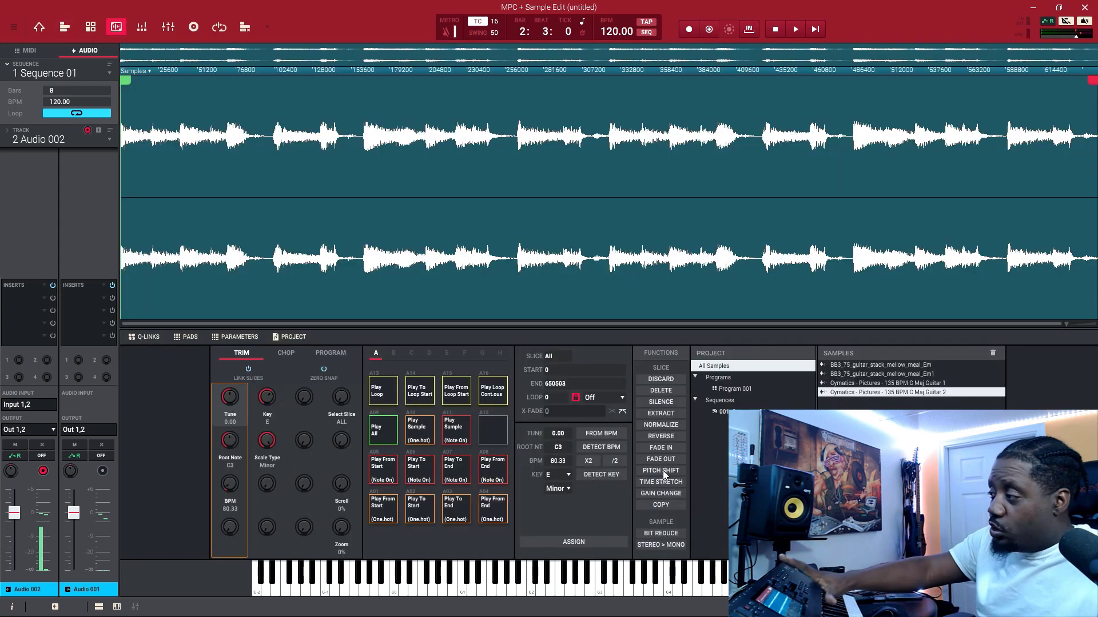
left_click(660, 470)
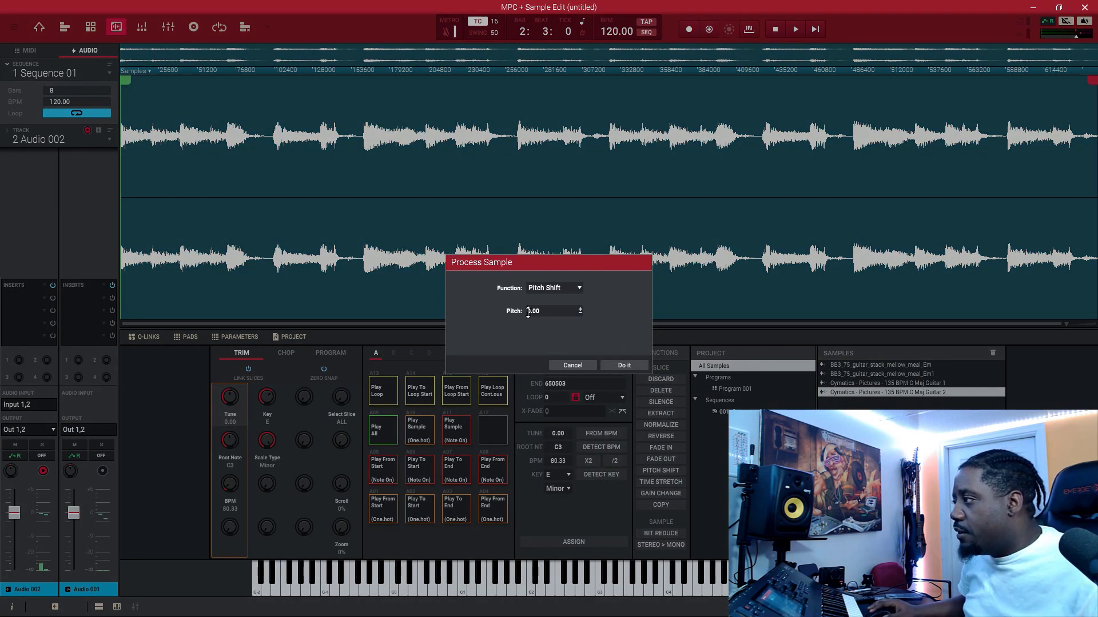
left_click(623, 364)
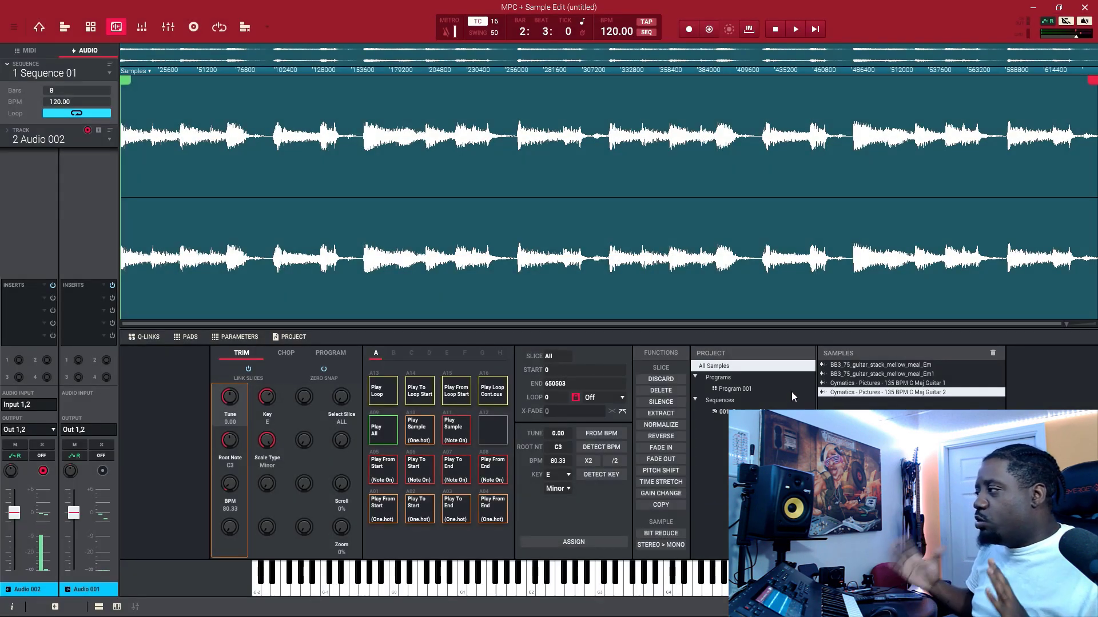
mouse_move(238, 14)
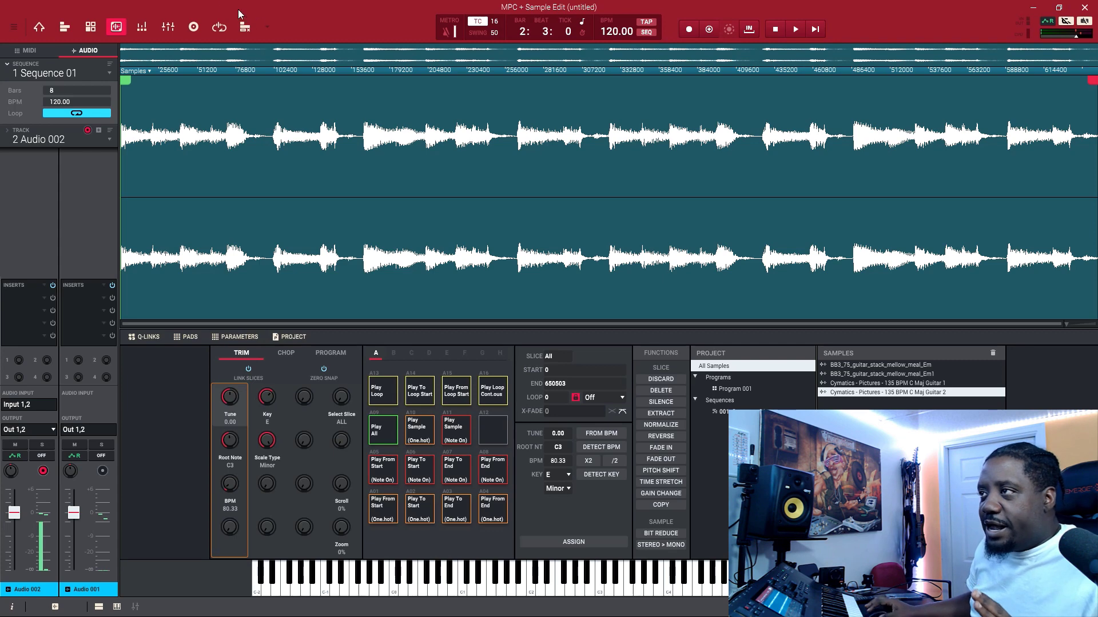
left_click(39, 27)
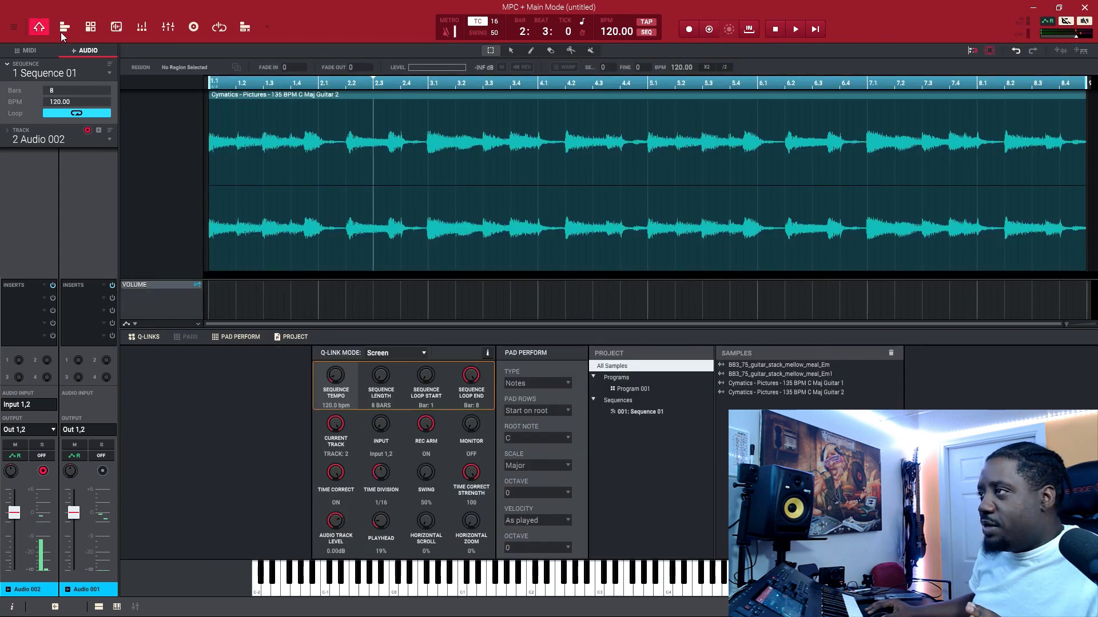
Switch to Track View showing both guitar loops across the eight-bar sequence
left_click(65, 27)
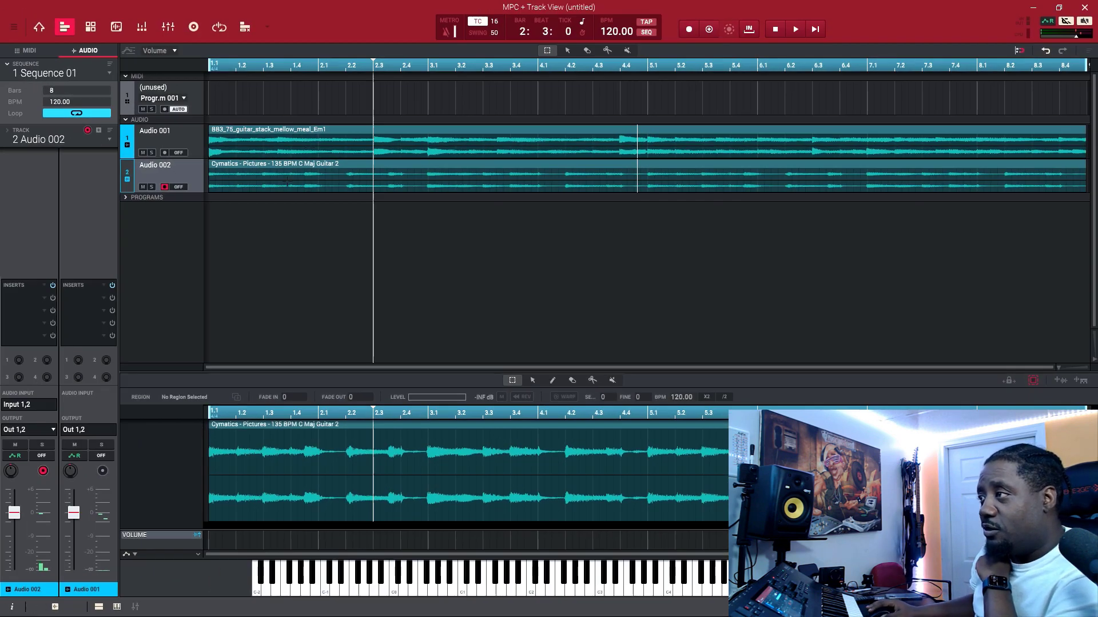
Boost the Cymatics Guitar 2 region to +4.12 dB, then change the tempo to 160 BPM
left_click(280, 175)
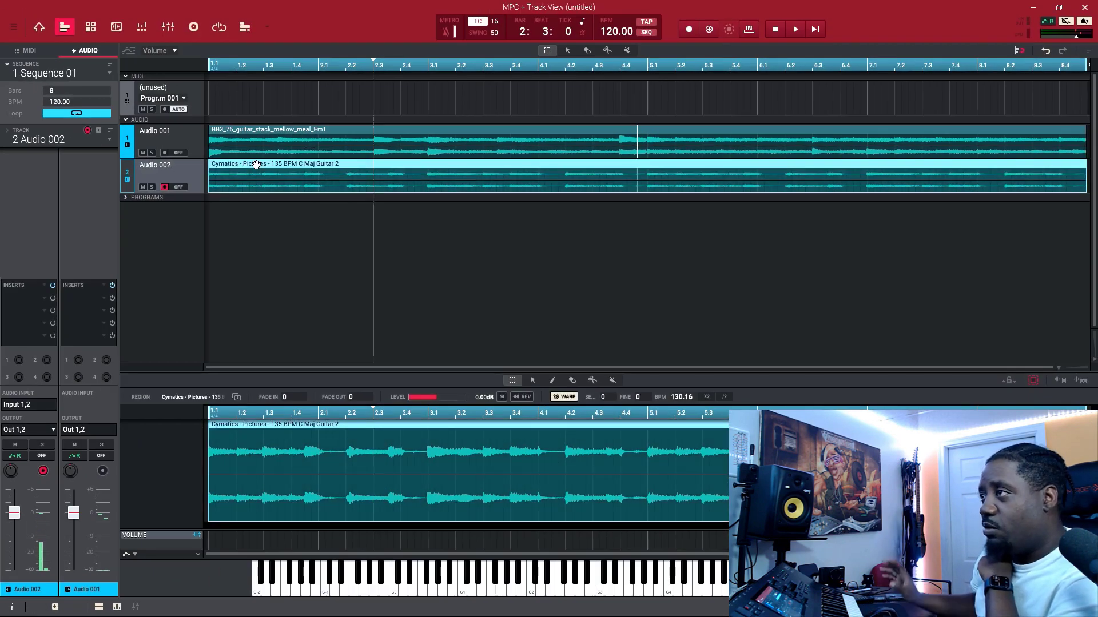
left_click(39, 27)
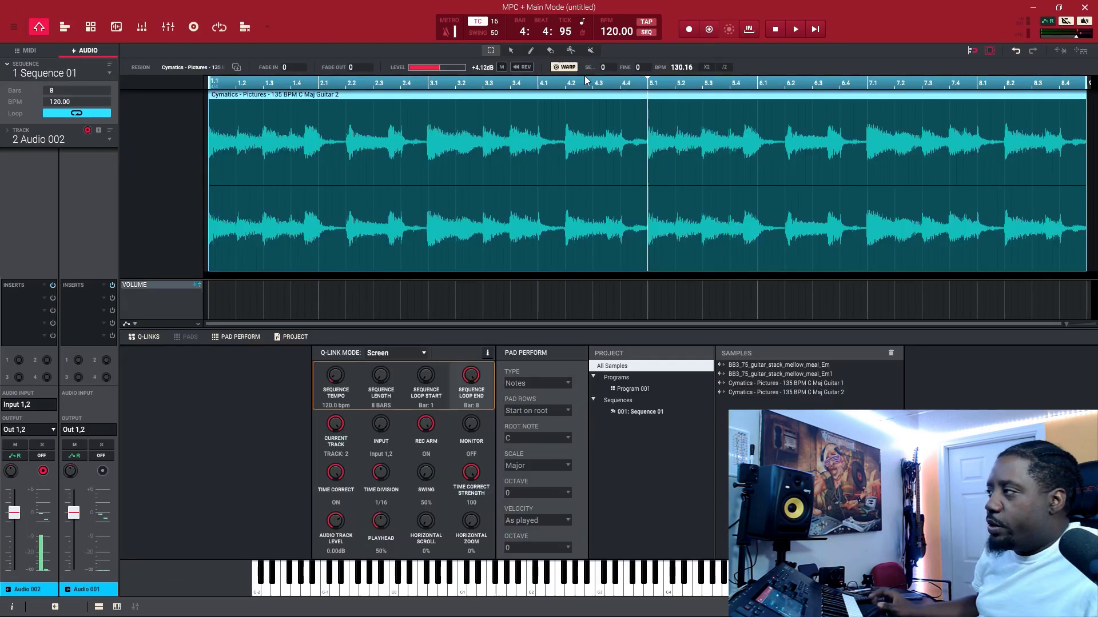
left_click(116, 27)
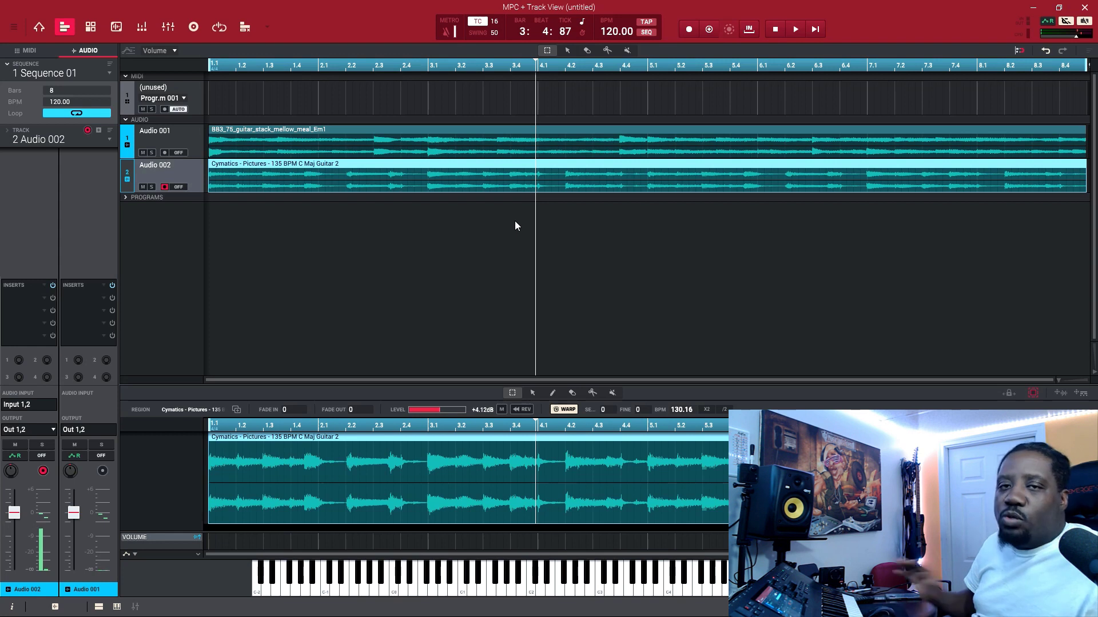
left_click(617, 31)
type("160")
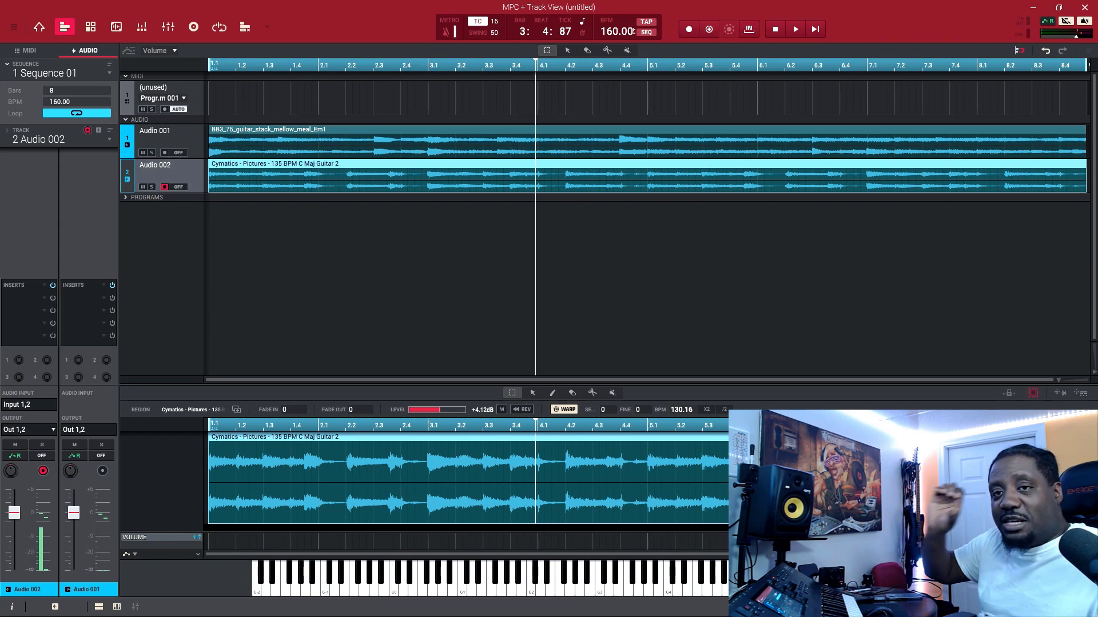
Play both guitar loops at 160 BPM until the playhead nears the end of bar 8
left_click(794, 28)
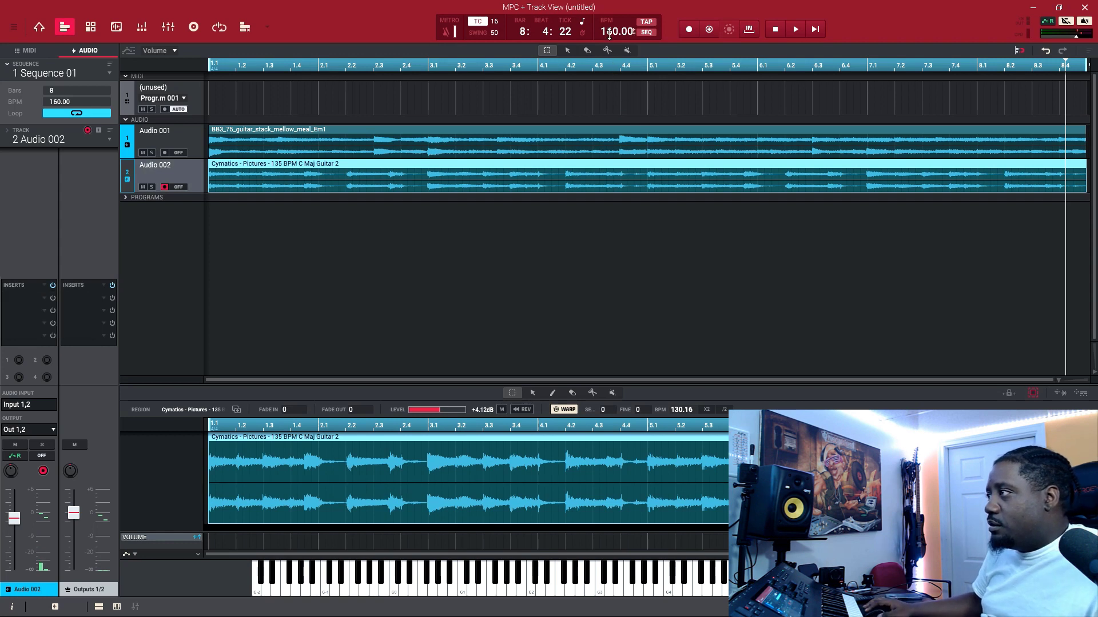
Change the tempo to 80 BPM, play both loops, and stop around bar 5
type("8p")
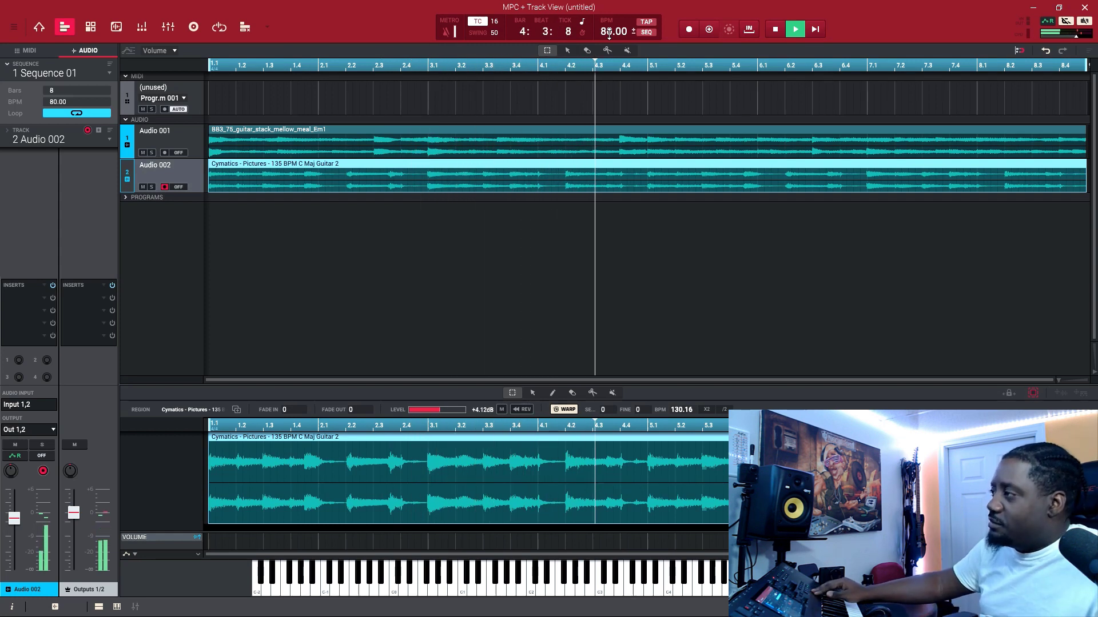
left_click(795, 28)
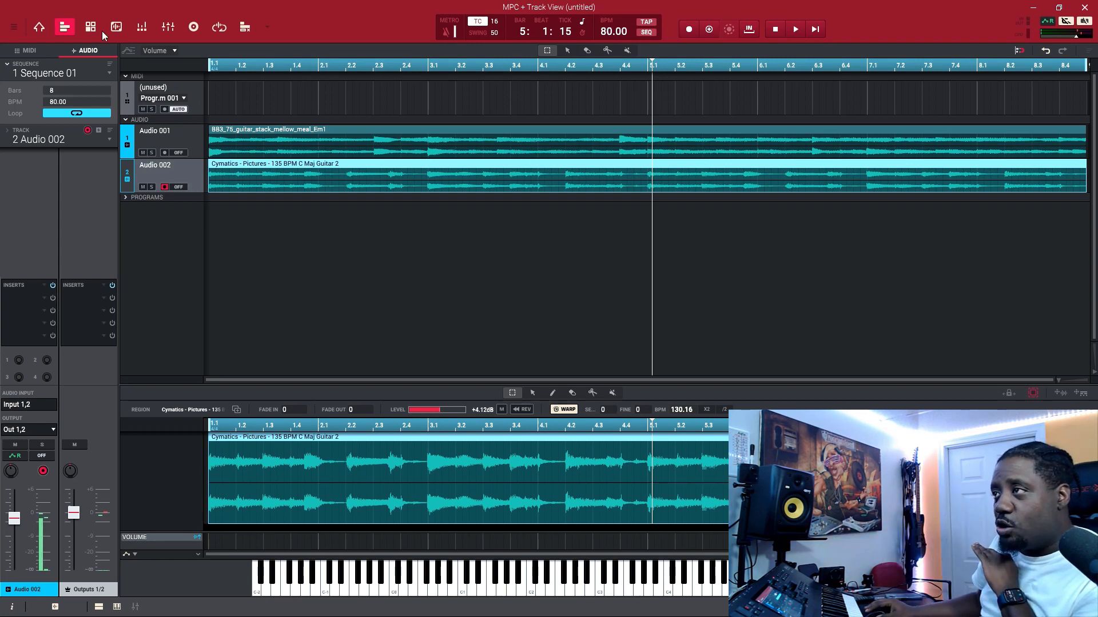
Re-enable Warp on the Cymatics Guitar 2 region in Main Mode so it fills eight bars
left_click(116, 28)
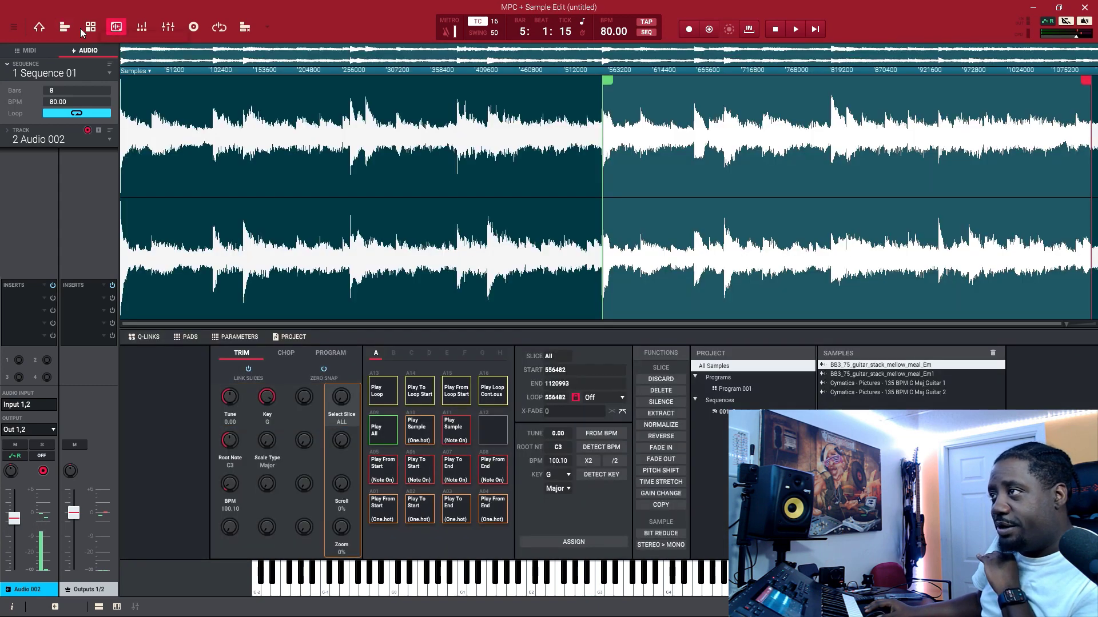
left_click(38, 27)
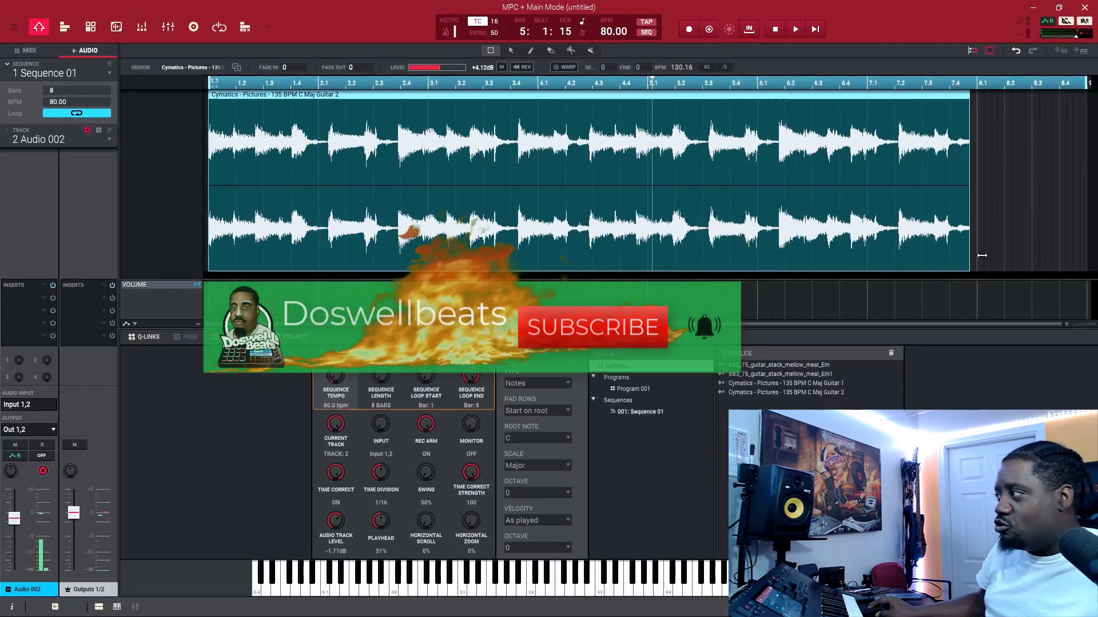
left_click(569, 66)
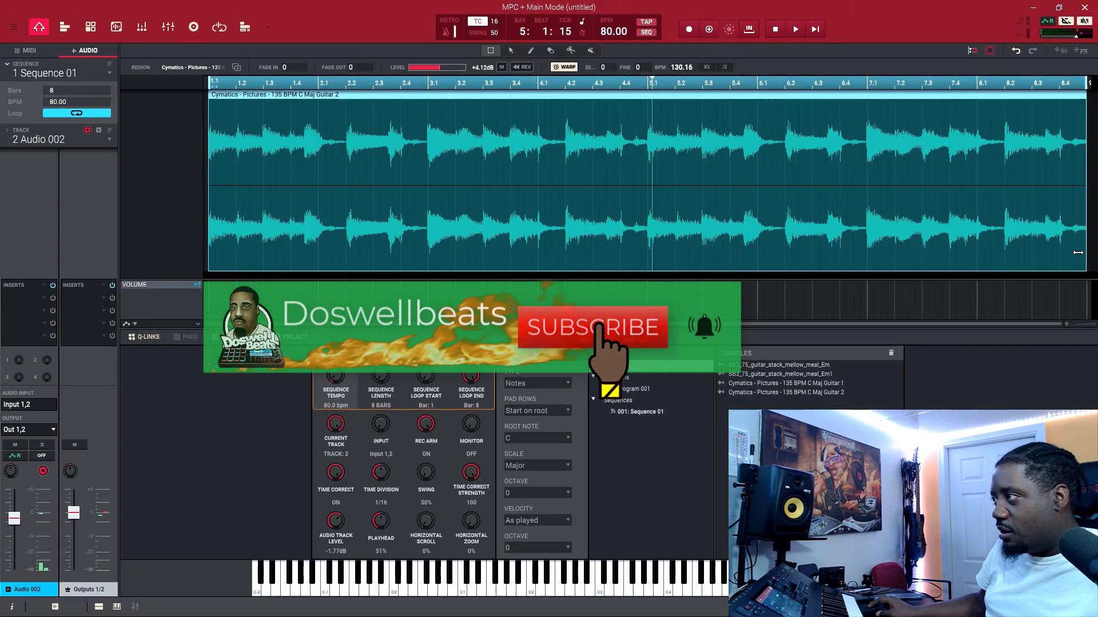